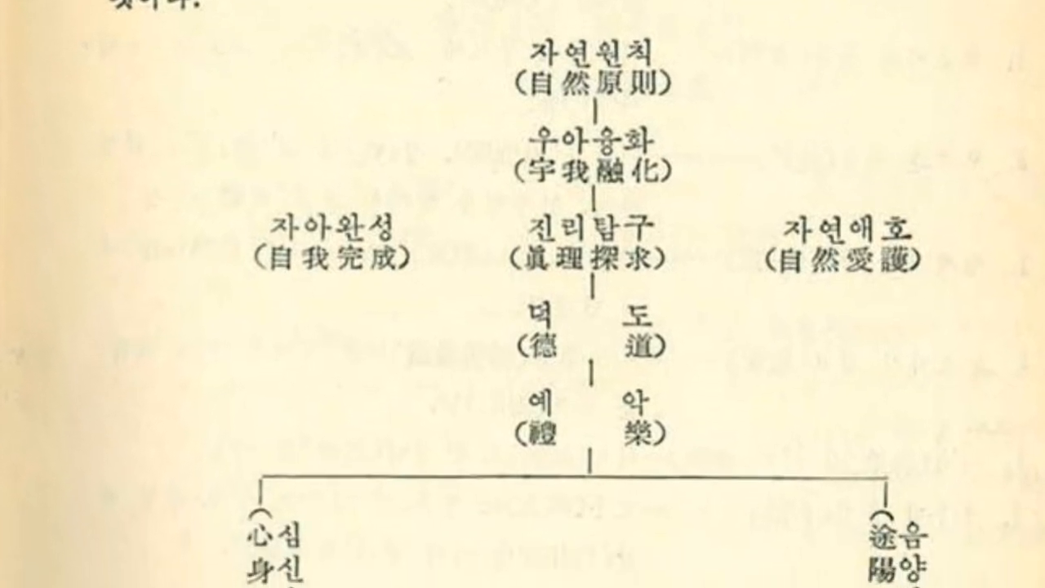
{"action": "scroll", "scroll_direction": "down", "scroll_amount": 3}
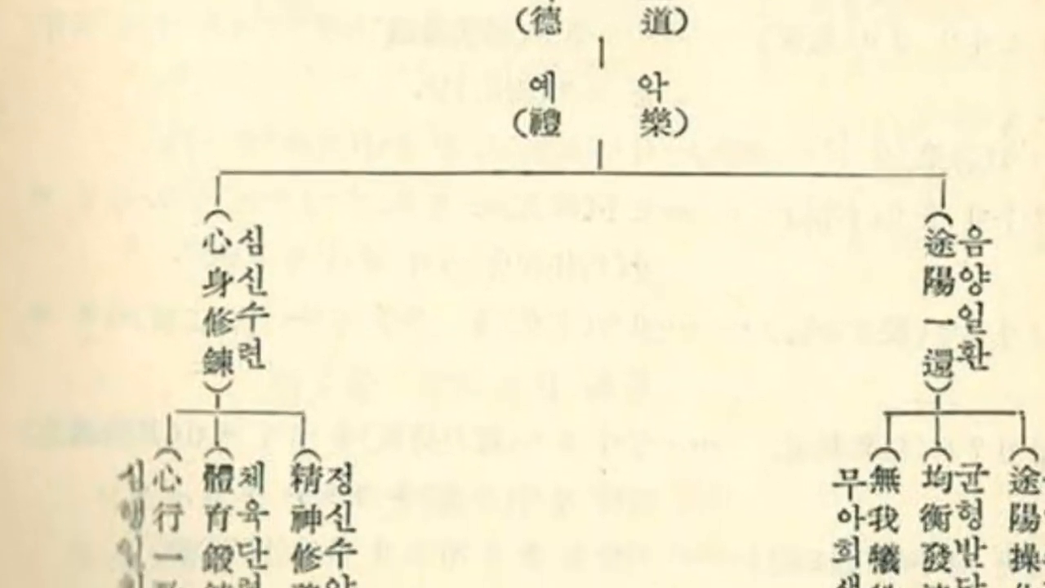
{"action": "scroll", "scroll_direction": "down", "scroll_amount": 3}
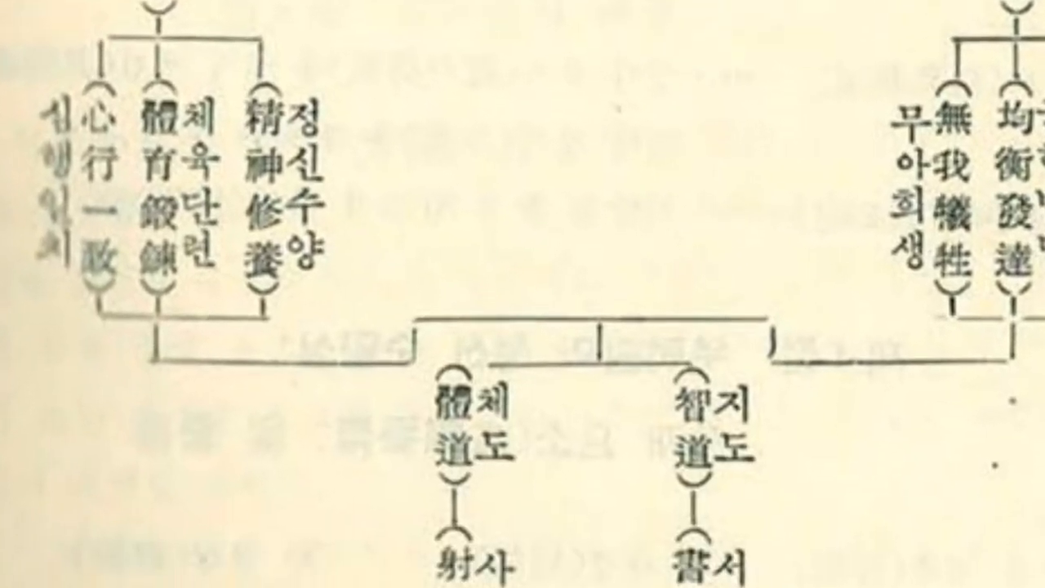